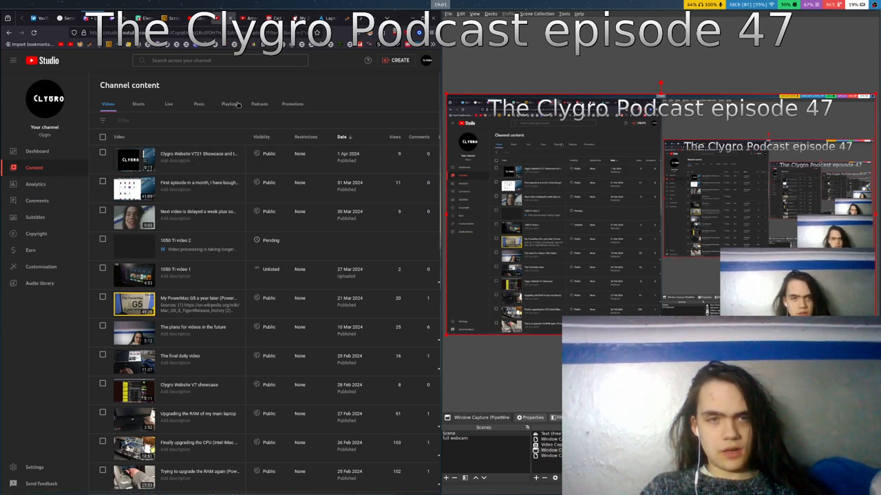
Step: Open The Clygro Podcast from the channel's Podcasts tab and view its episode list
click(259, 104)
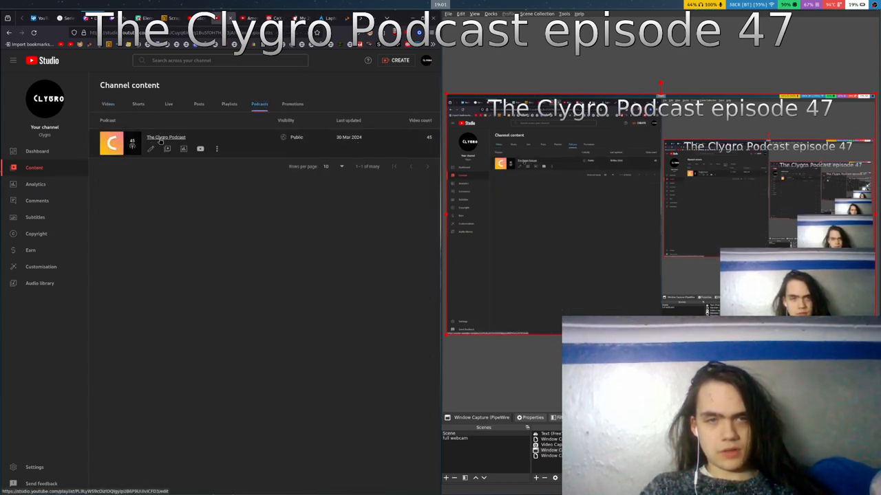
click(165, 137)
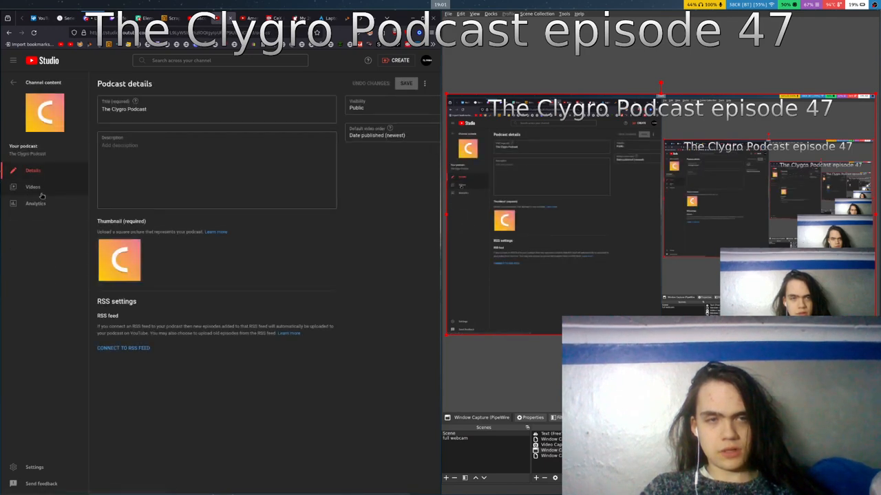
click(33, 186)
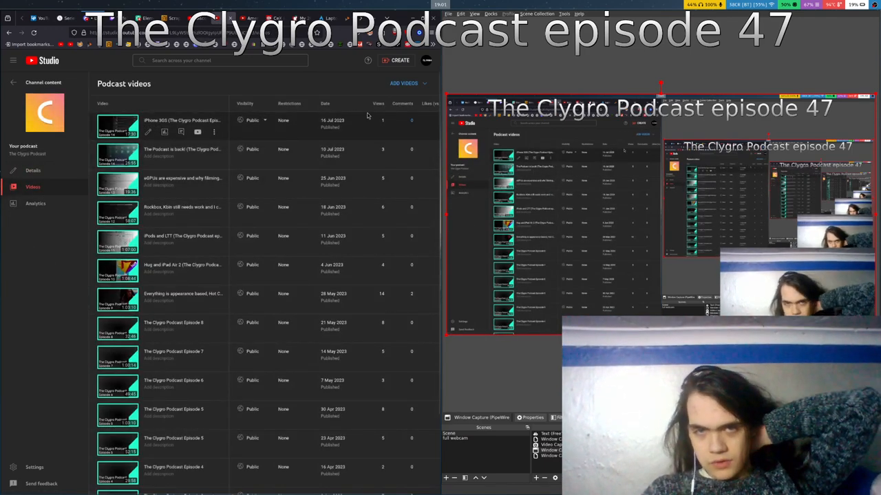
mouse_move(379, 103)
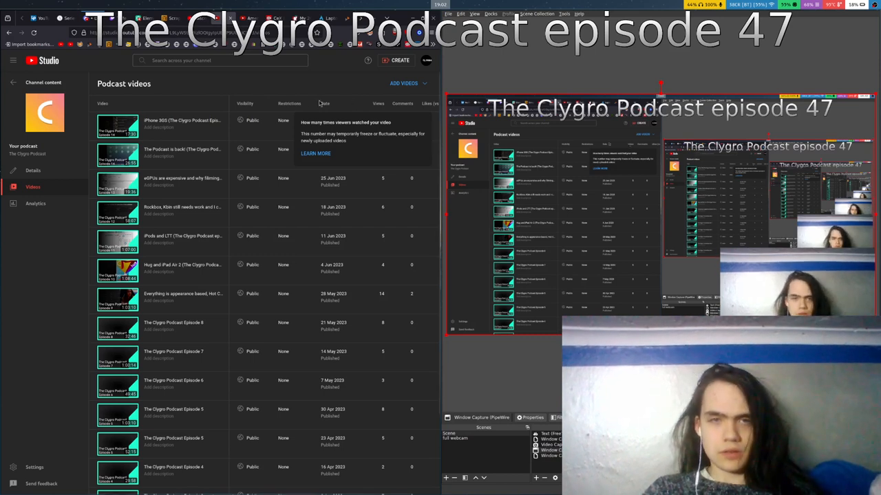
mouse_move(325, 103)
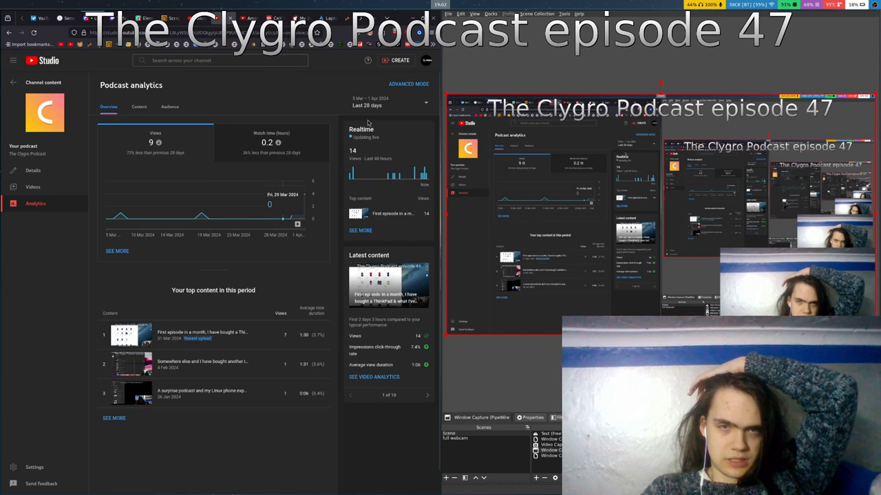
Step: Switch the podcast analytics date range to Lifetime and scroll to the top content list
click(386, 103)
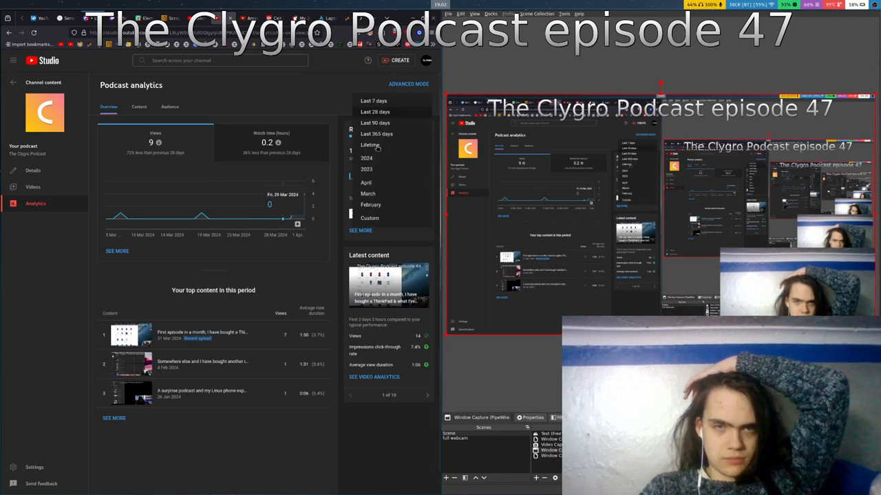
click(368, 145)
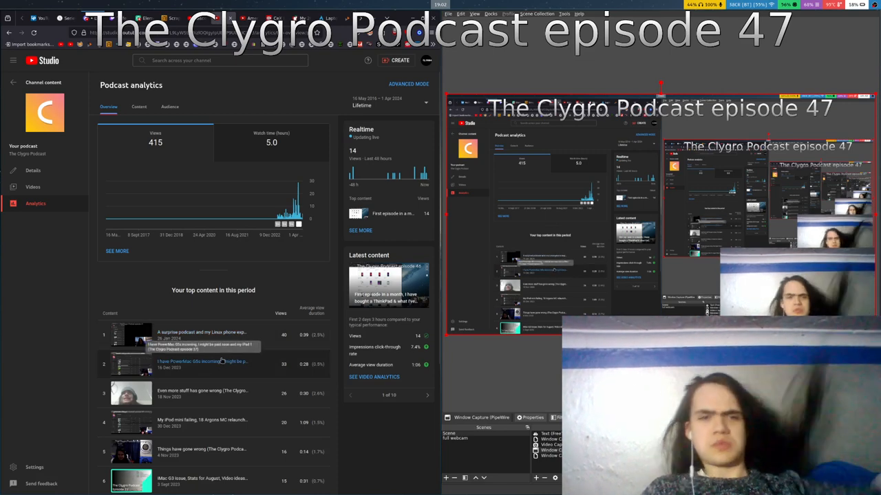
scroll(down, 3)
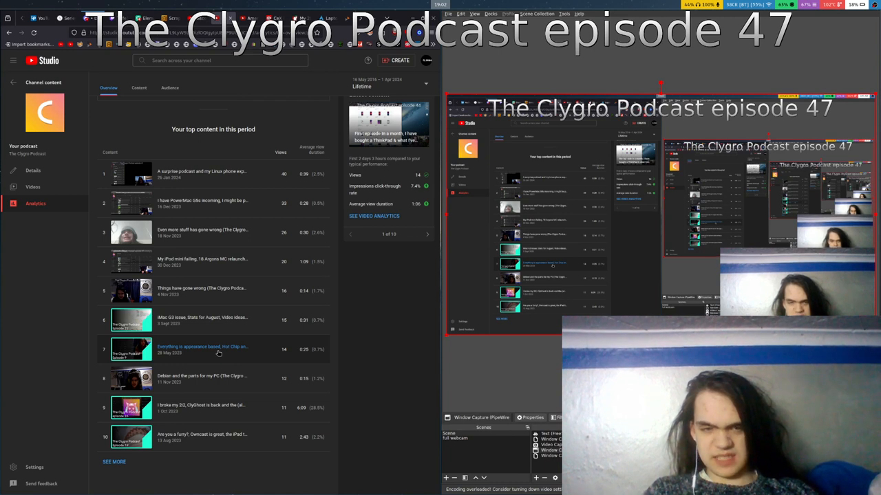
mouse_move(212, 350)
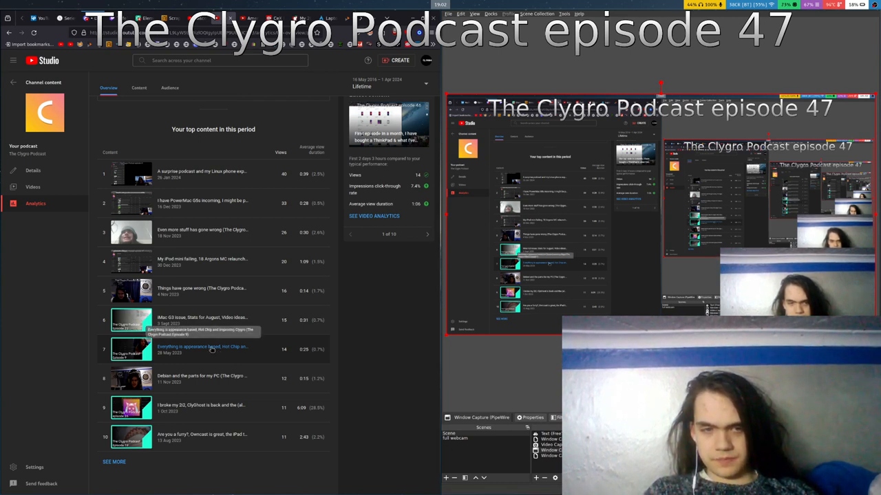
mouse_move(211, 348)
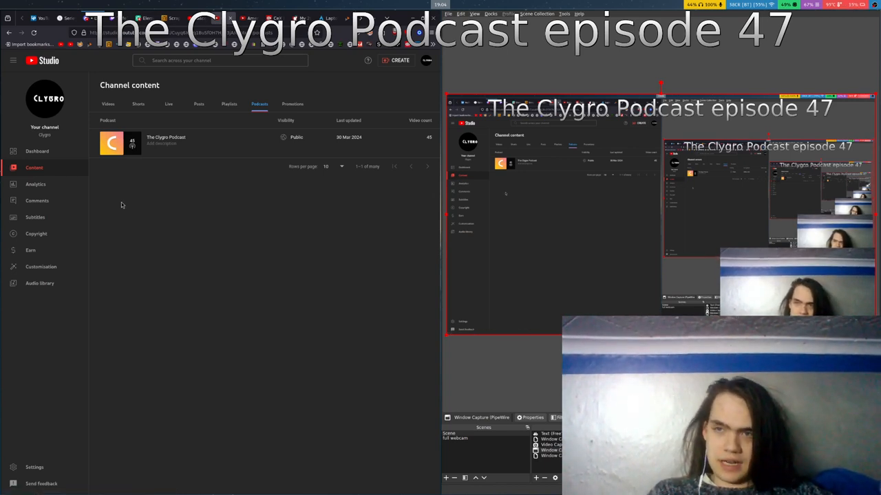
mouse_move(113, 190)
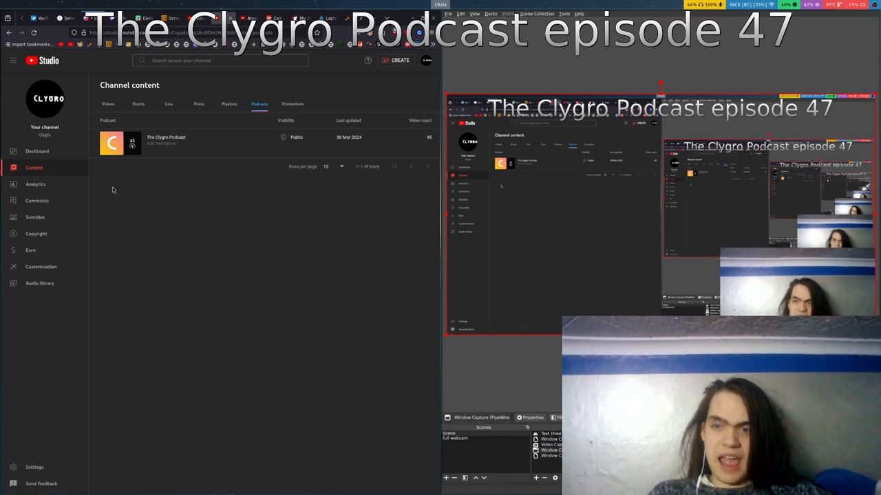
mouse_move(105, 175)
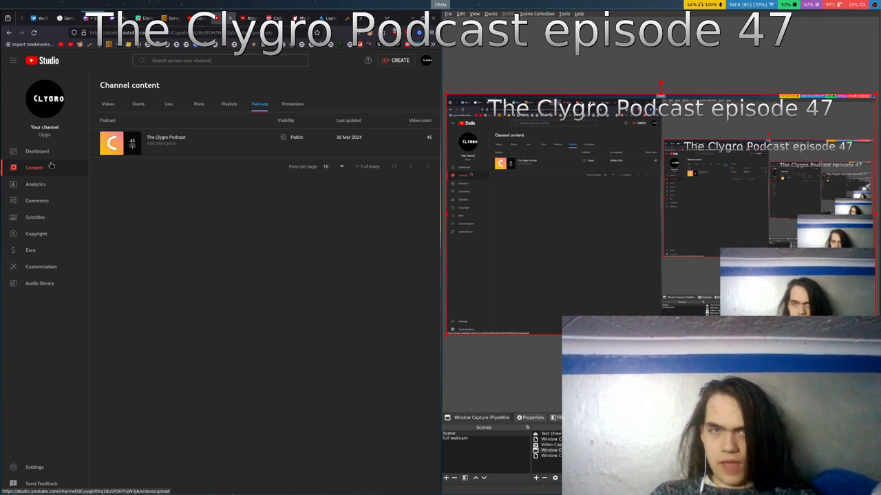
mouse_move(51, 168)
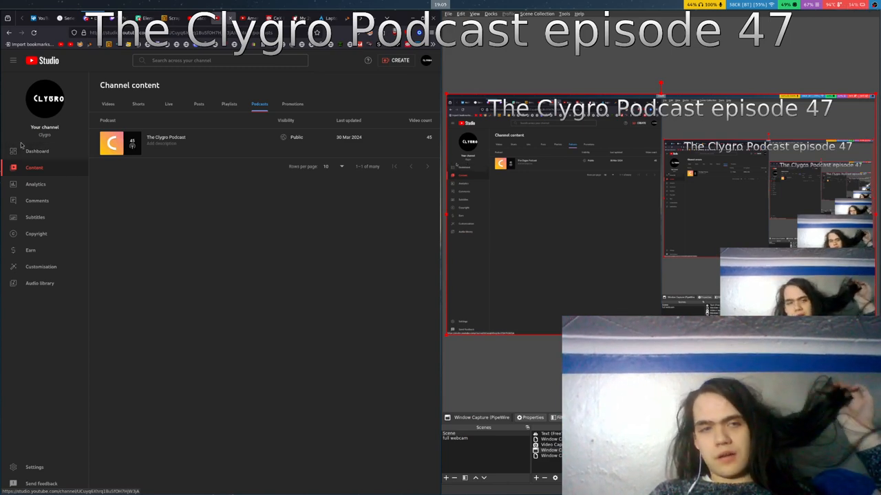
Step: Open the channel Dashboard and scroll down to the published videos and recent subscribers cards
click(36, 150)
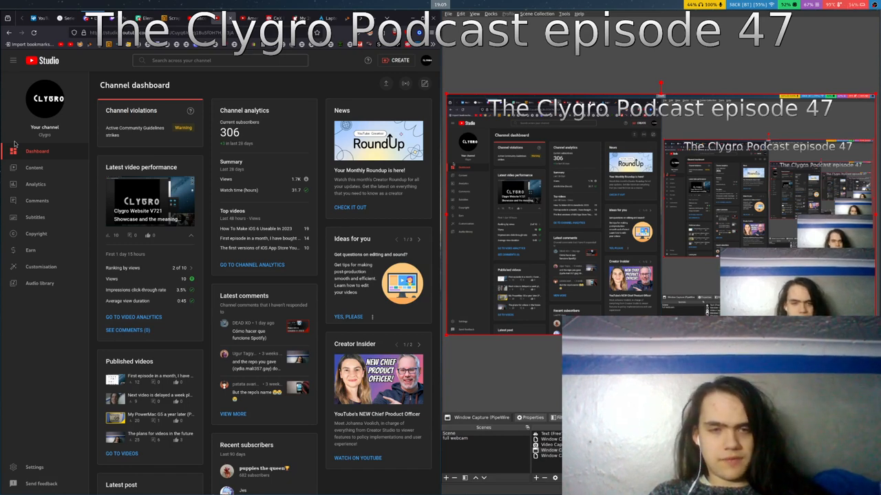
scroll(down, 3)
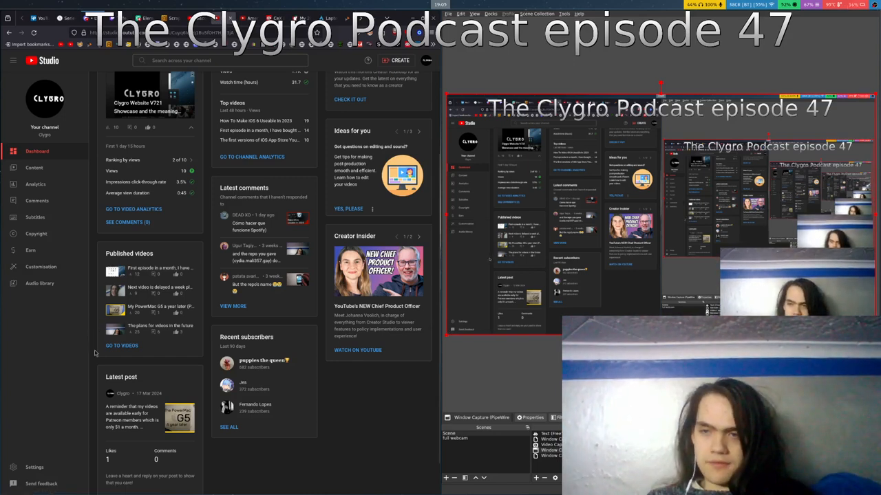
mouse_move(130, 365)
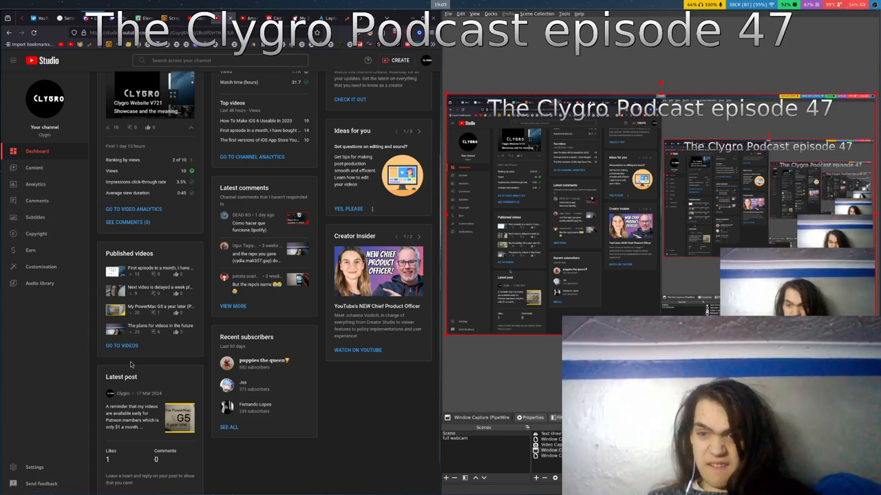
mouse_move(130, 329)
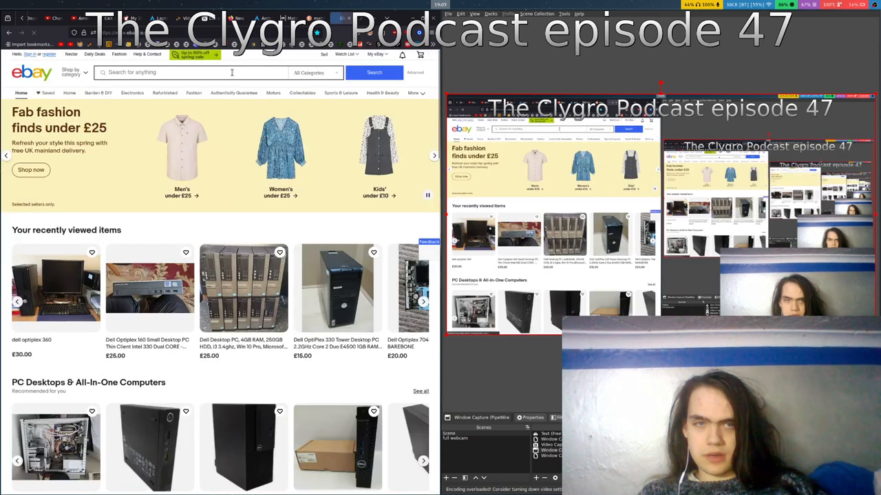
Step: Enter 'lenovo thinkpad t440p' in the eBay search box and submit it
click(172, 72)
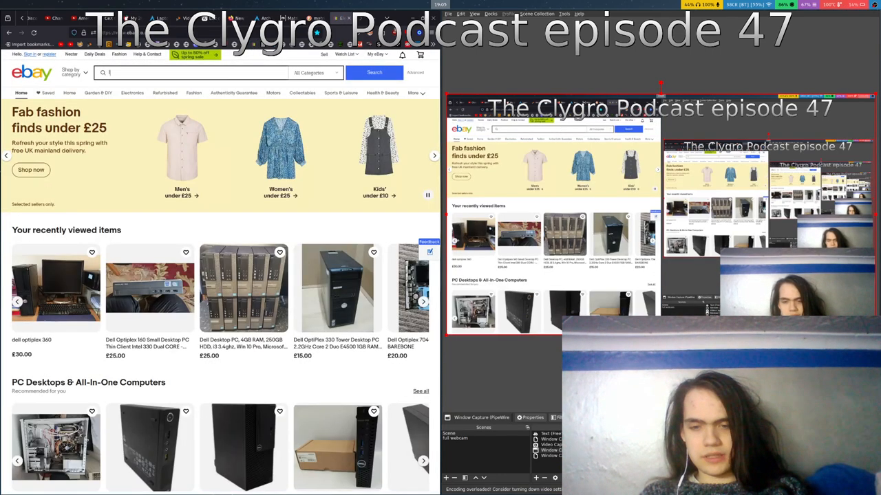
text(lenovo thinkpad t440p)
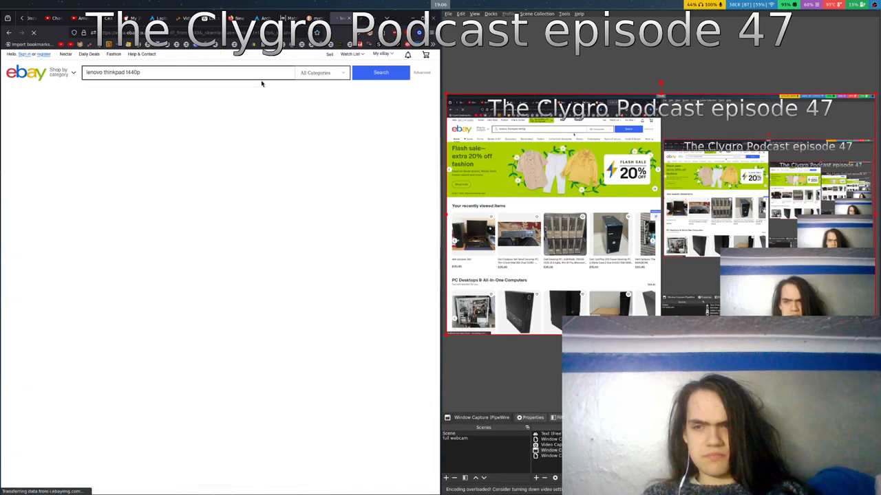
Step: Scroll the T440p results and open the £16.00 14" Lenovo T440p 128GB SSD auction
click(380, 72)
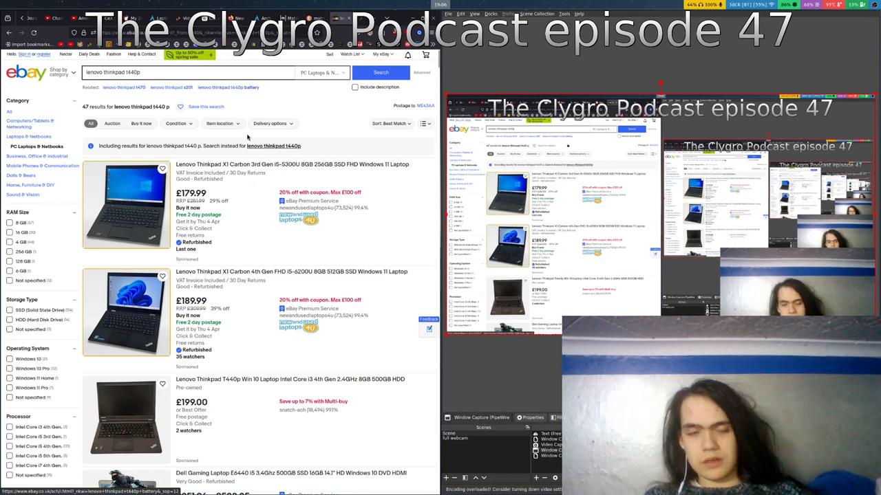
scroll(down, 3)
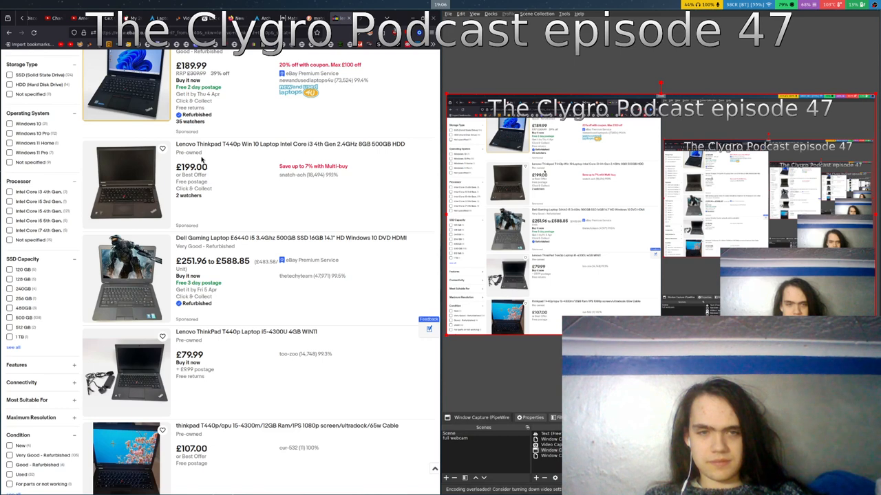
scroll(down, 3)
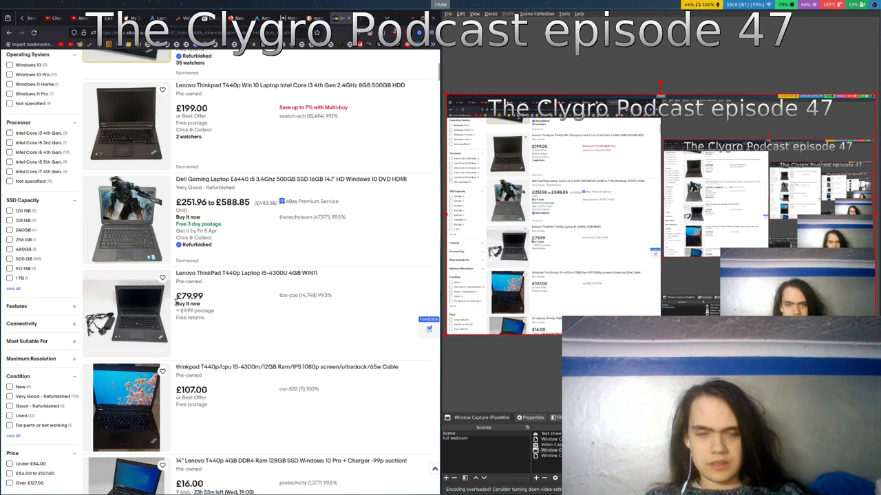
mouse_move(183, 334)
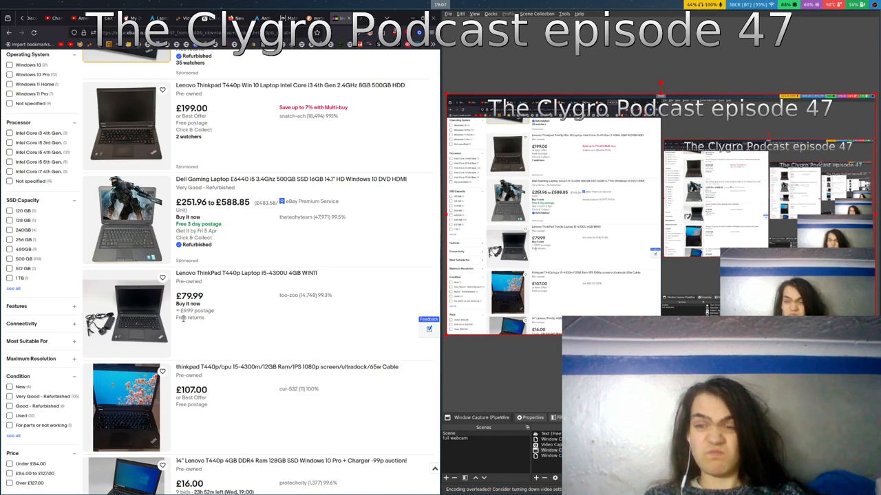
scroll(down, 3)
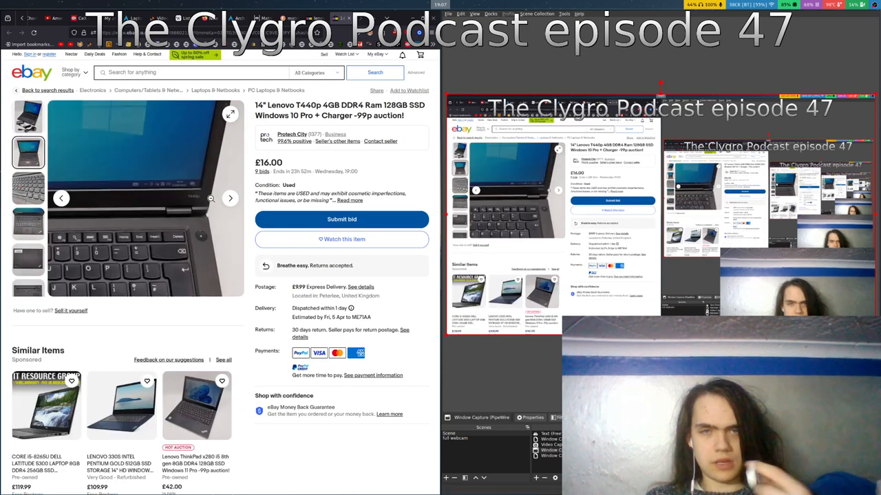
Step: View another photo of the £16.00 T440p, then go back to the search results
click(28, 224)
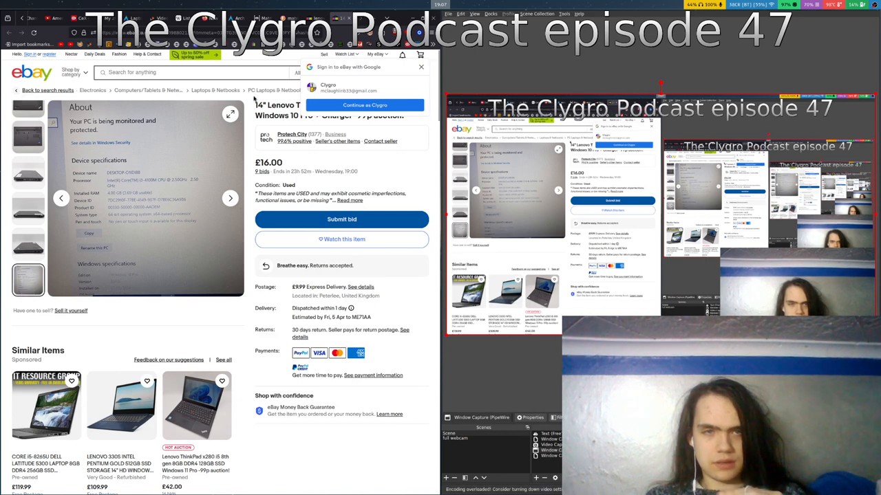
click(421, 67)
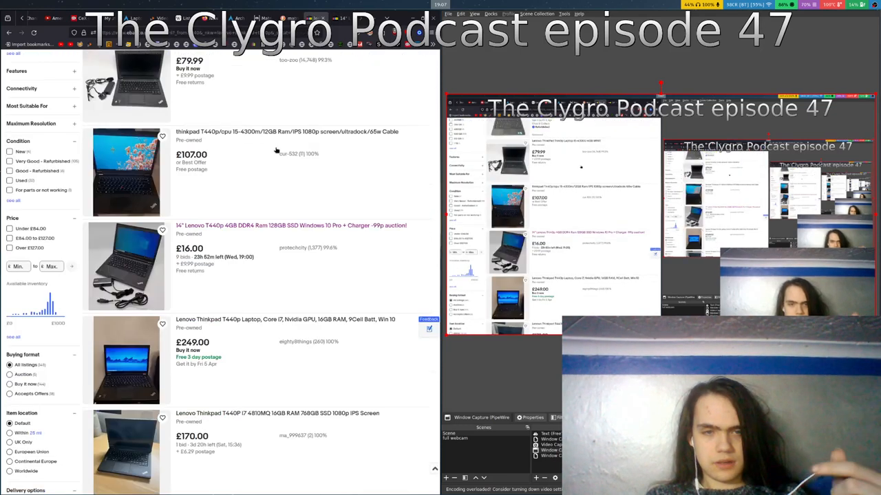
scroll(down, 3)
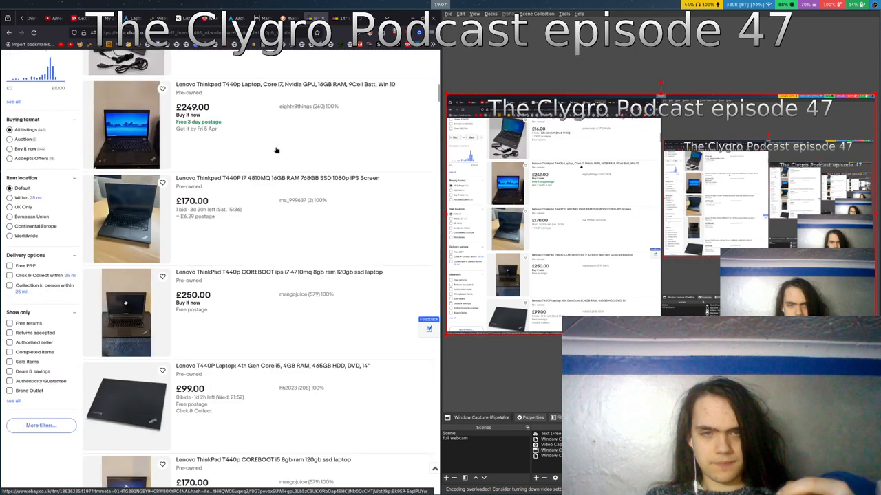
scroll(down, 3)
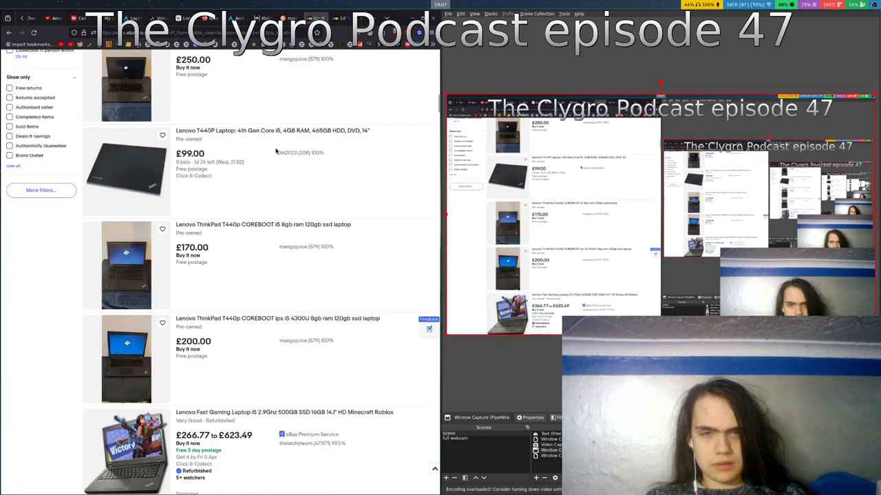
scroll(down, 3)
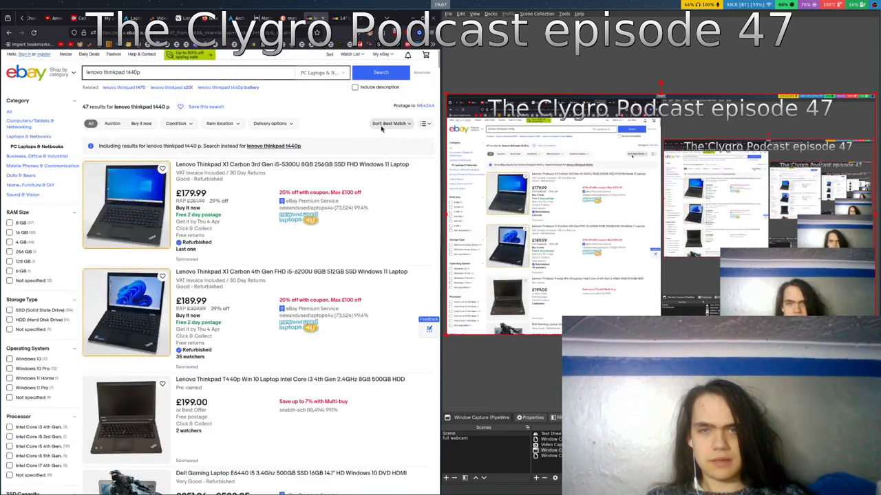
Step: Sort the T440p results by 'Lowest price + P&P'
click(393, 123)
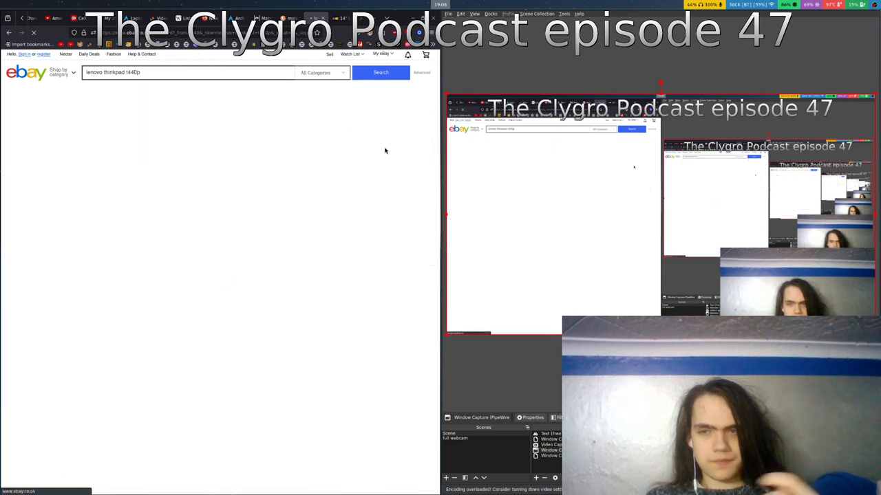
click(381, 73)
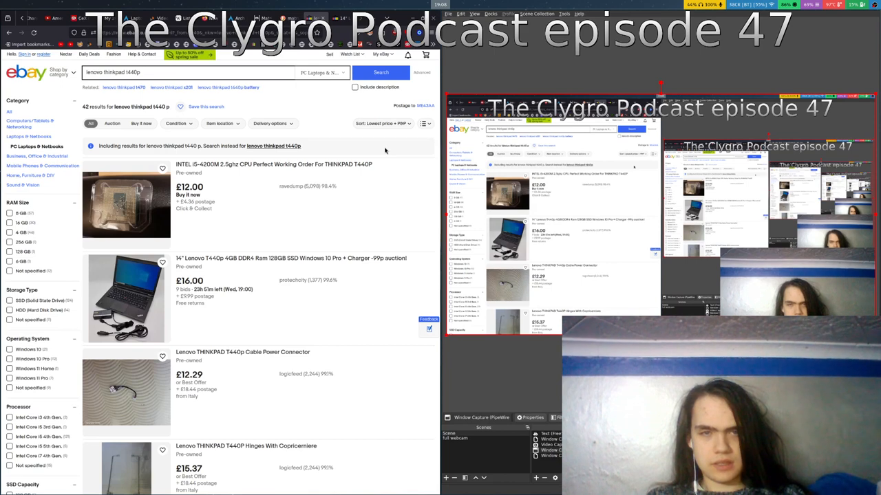
Step: Scroll down the price-sorted T440p results to listings from £49.82 to £150.00
scroll(down, 3)
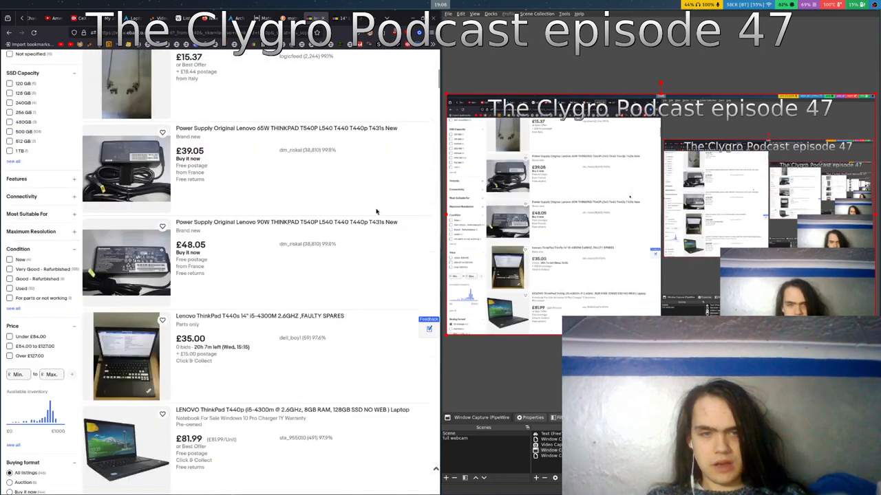
scroll(down, 3)
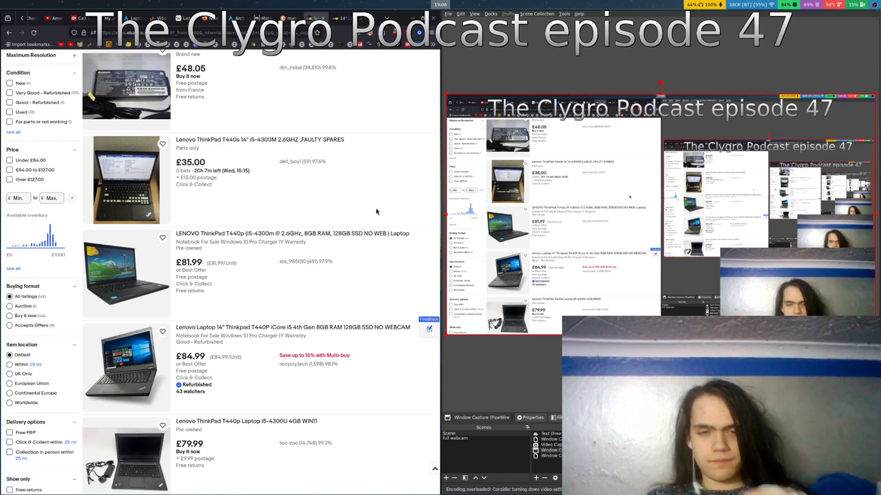
scroll(down, 3)
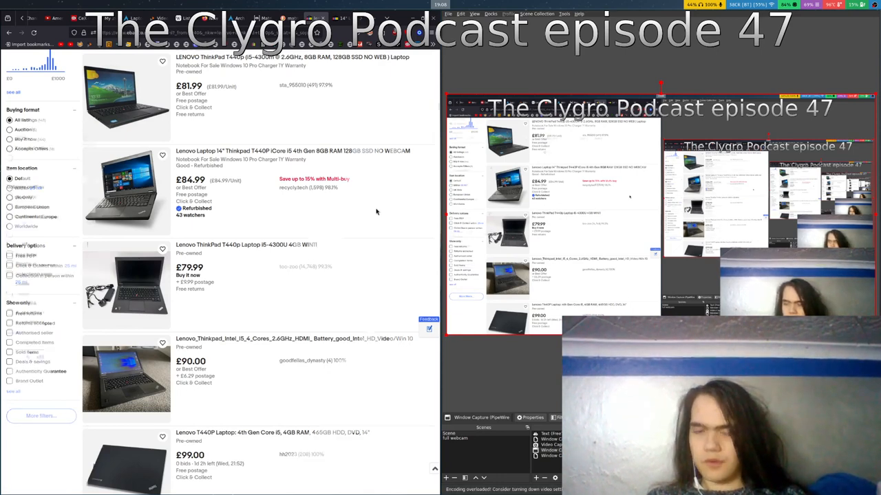
scroll(down, 3)
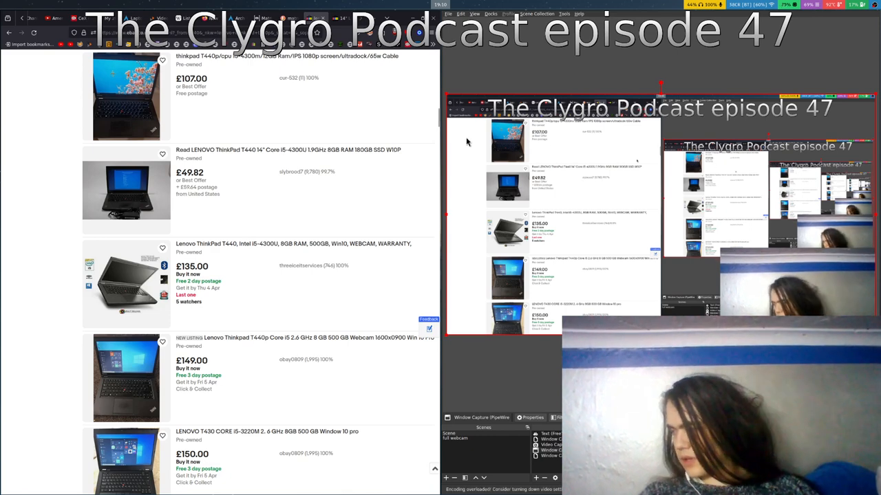
mouse_move(510, 183)
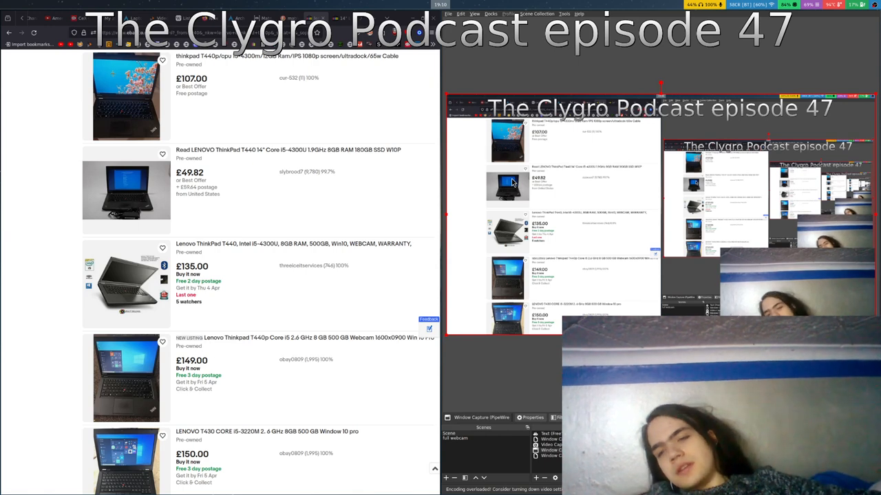
right_click(513, 182)
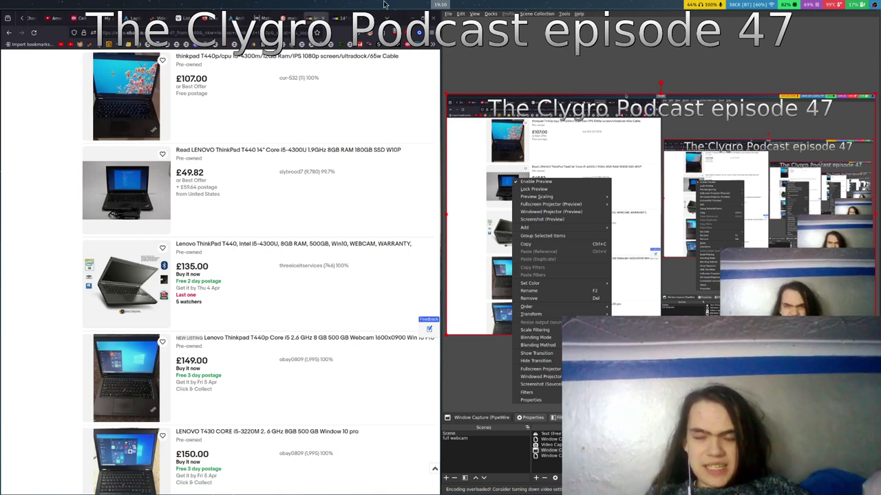
click(423, 90)
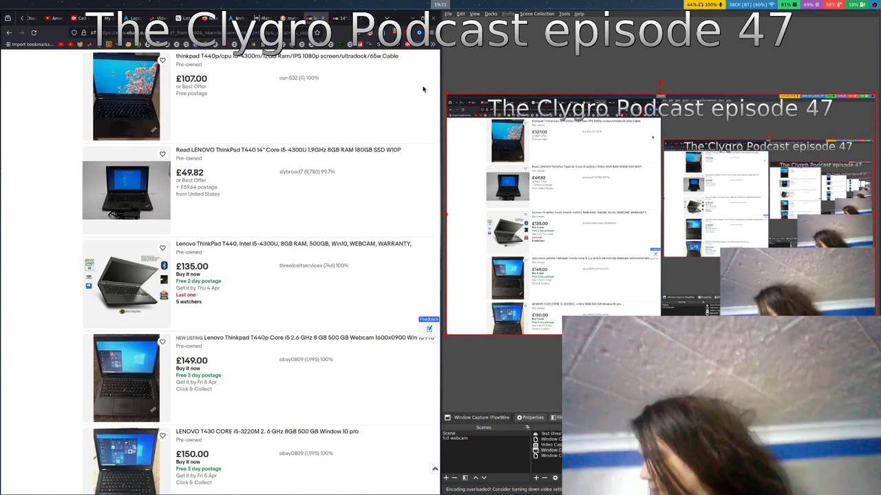
Step: Scroll further down to the X240, T460 and X1 Carbon listings
scroll(down, 3)
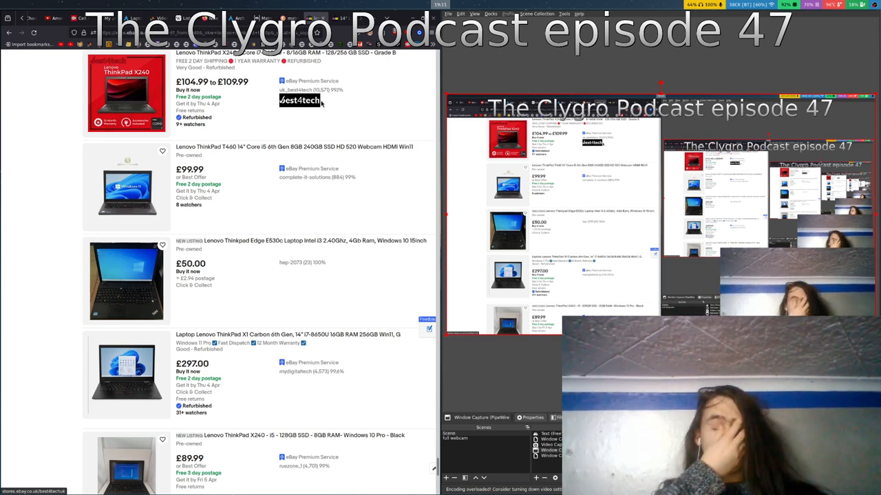
mouse_move(300, 90)
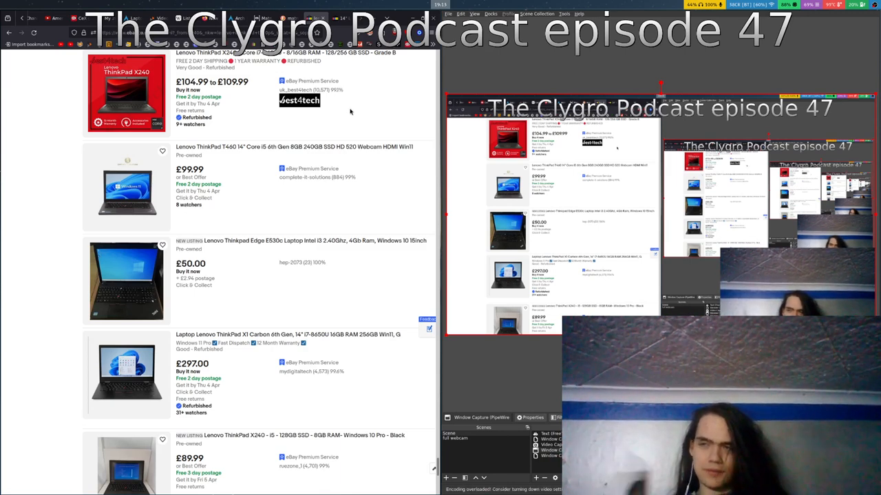
mouse_move(347, 112)
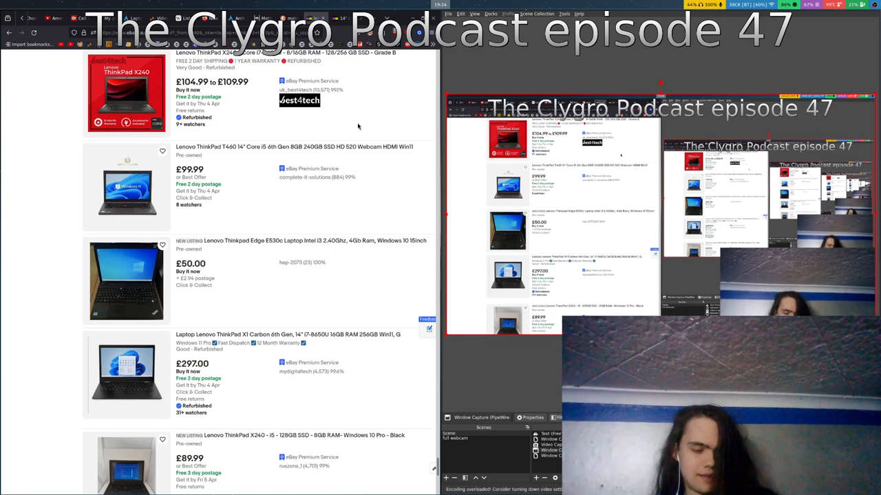
mouse_move(353, 126)
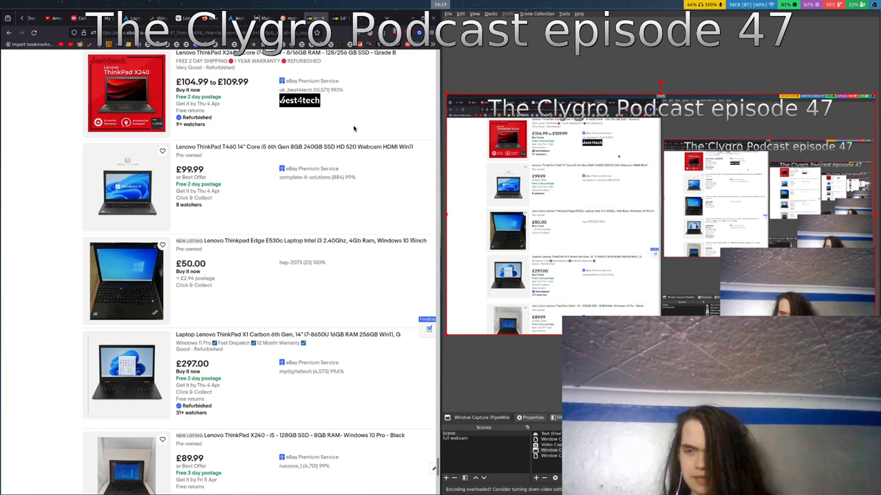
mouse_move(363, 132)
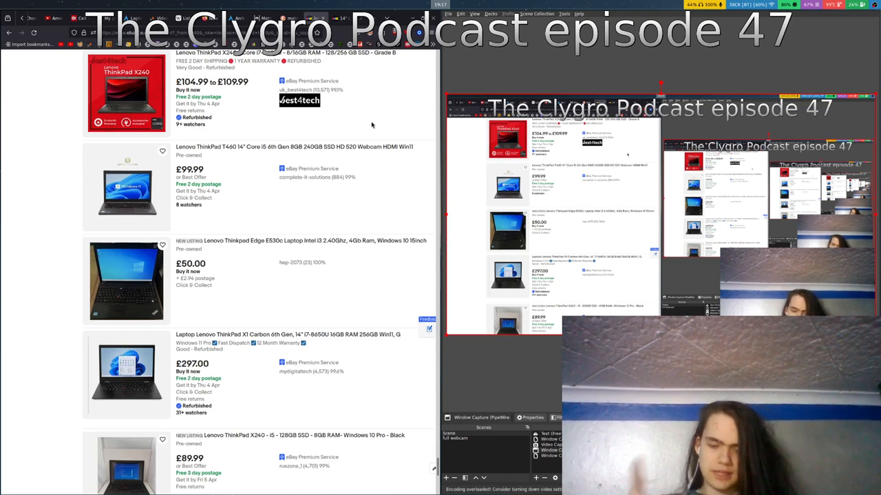
mouse_move(375, 122)
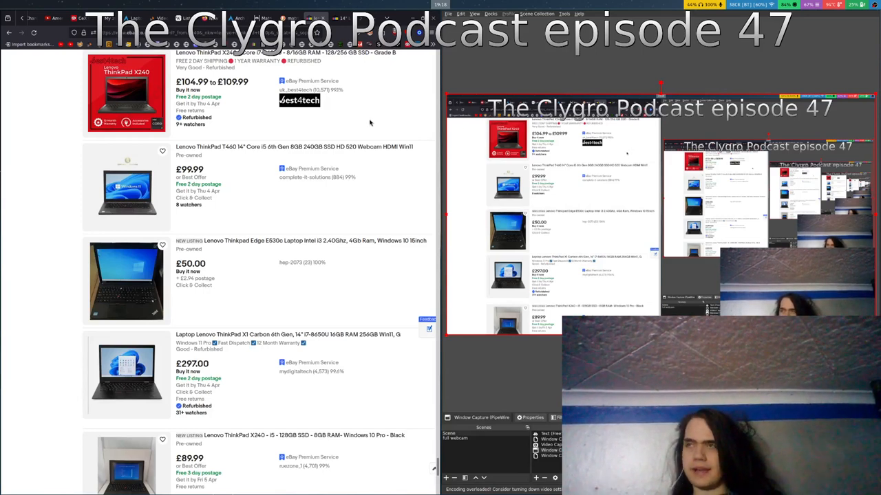
mouse_move(375, 122)
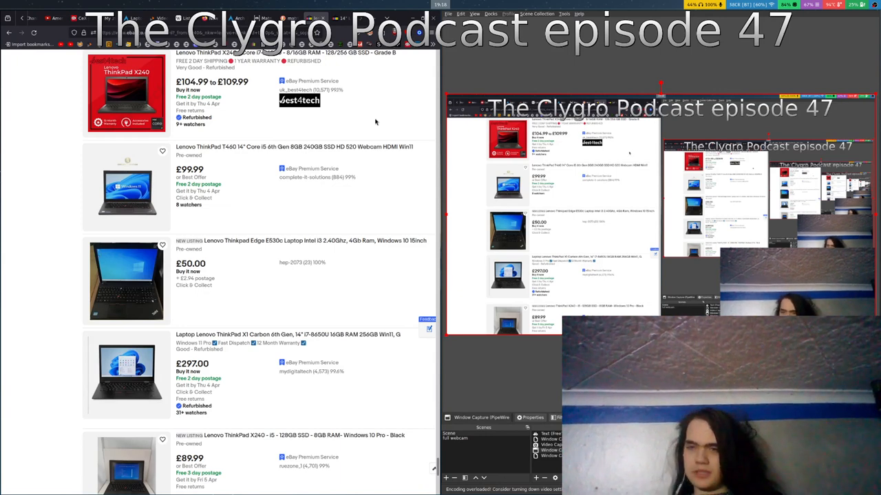